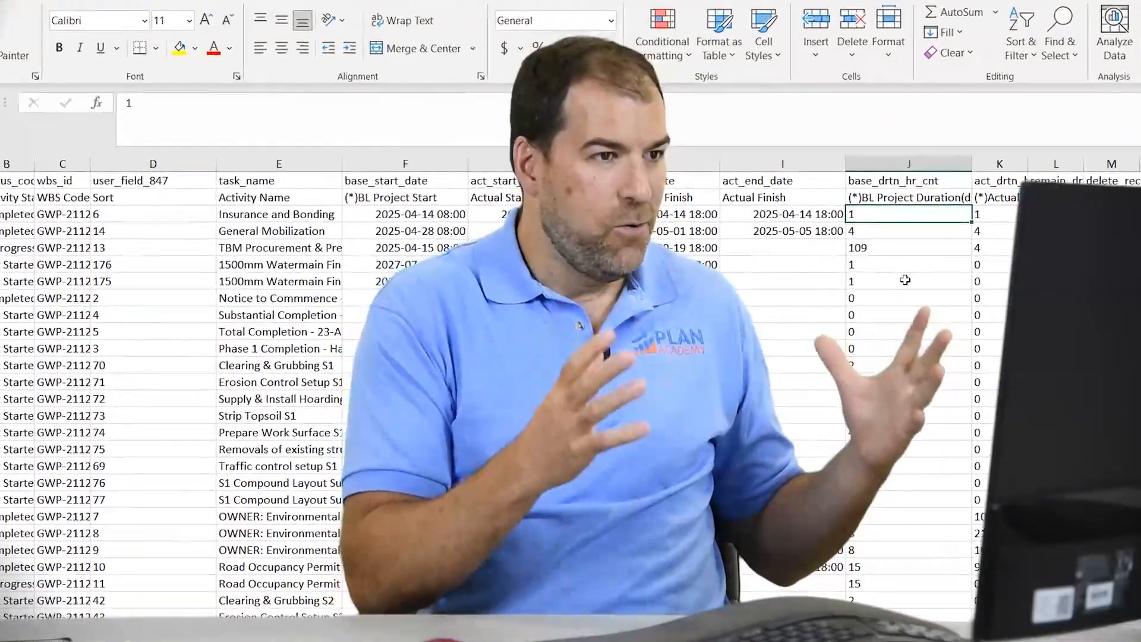
Step: Try a test sum in M3, accept Excel's formula correction, then clear it again
scroll(right, 3)
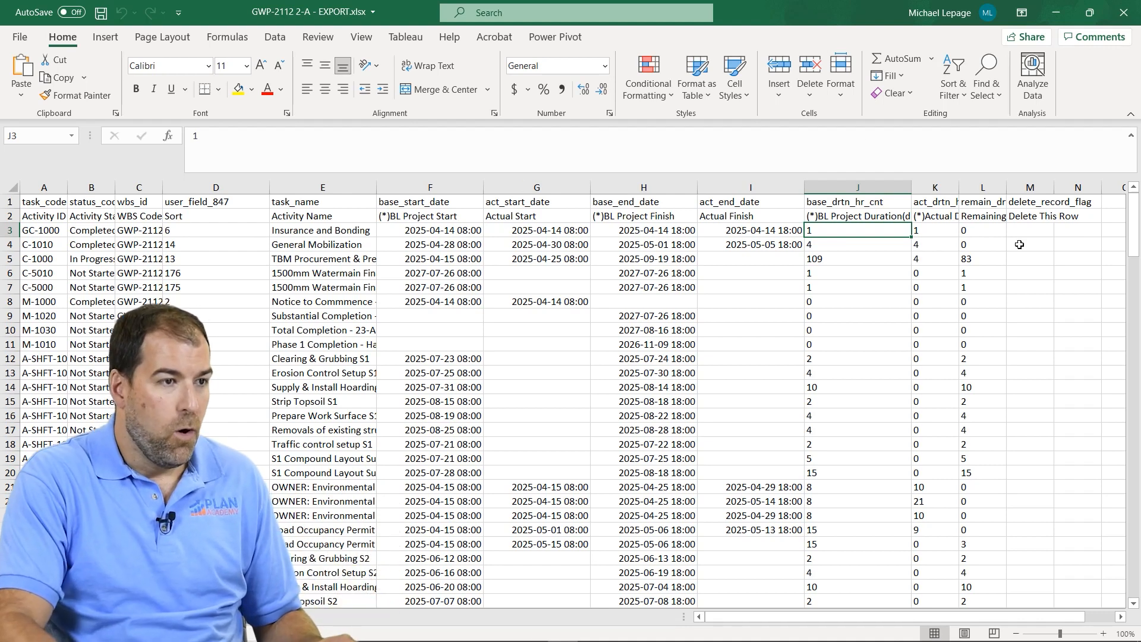
click(1030, 230)
text(=J3+K3+)
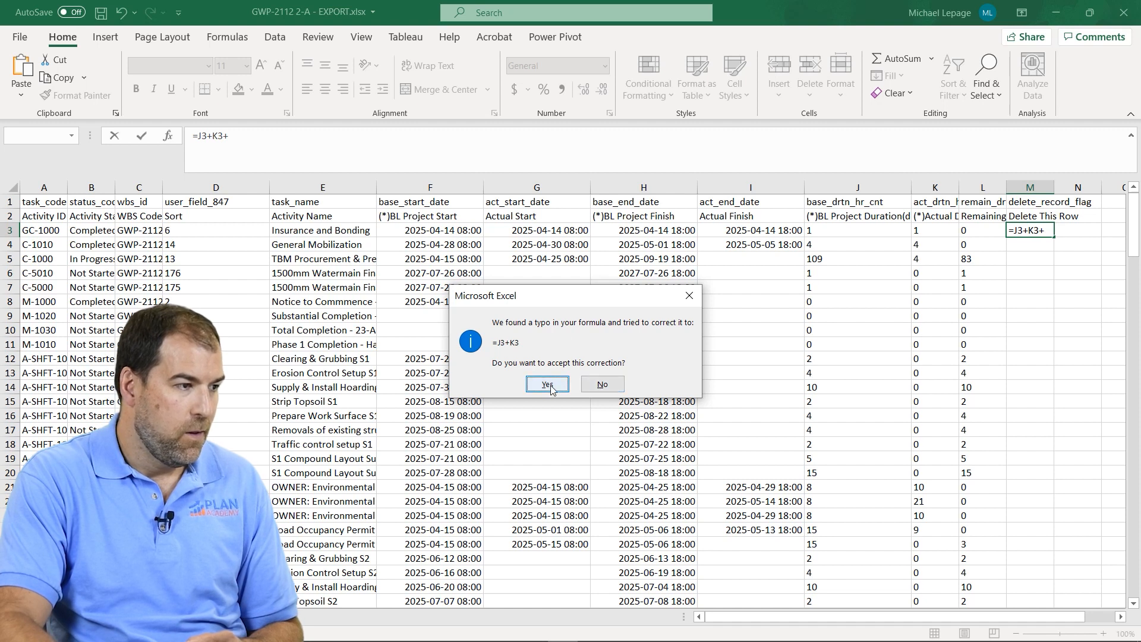
click(547, 384)
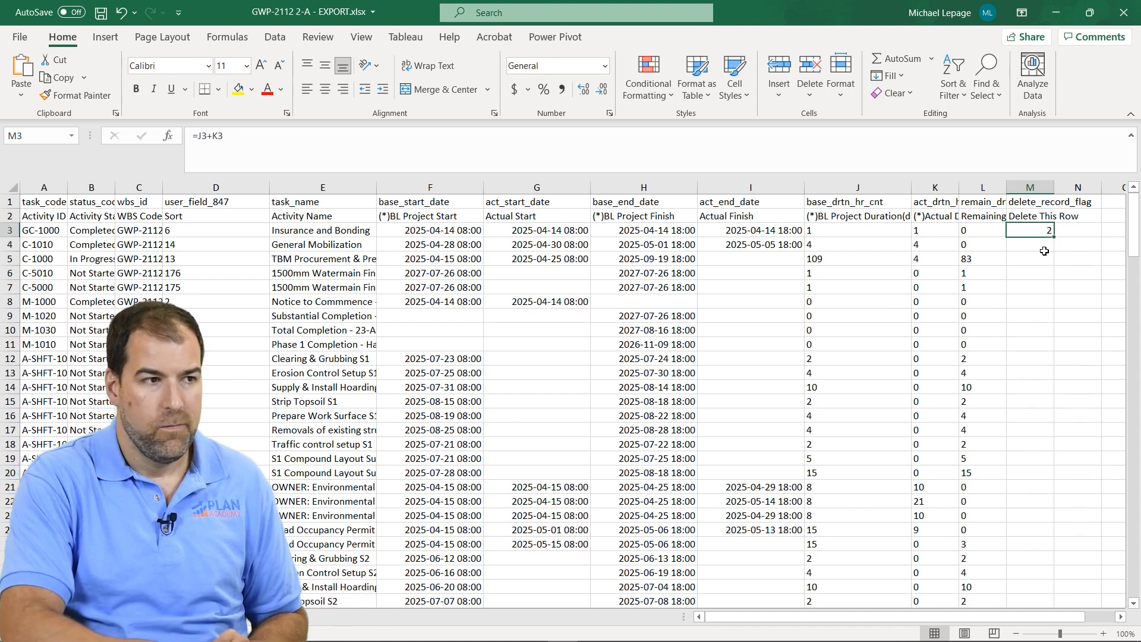
key(Delete)
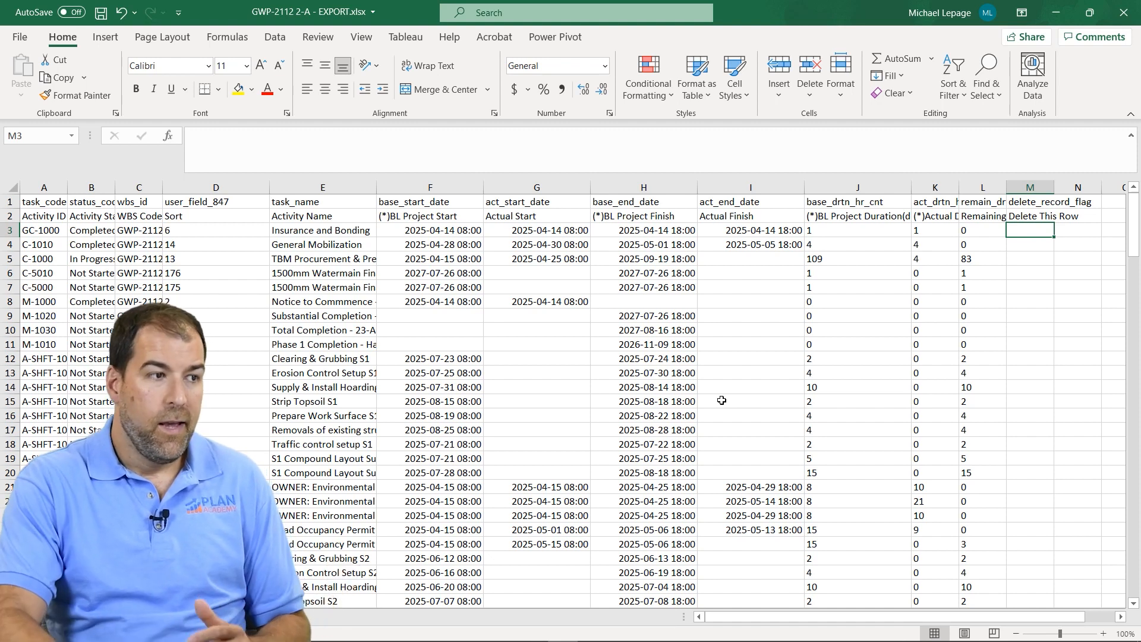
Step: Format the J4 duration as Number, which leaves it stored as text
click(857, 244)
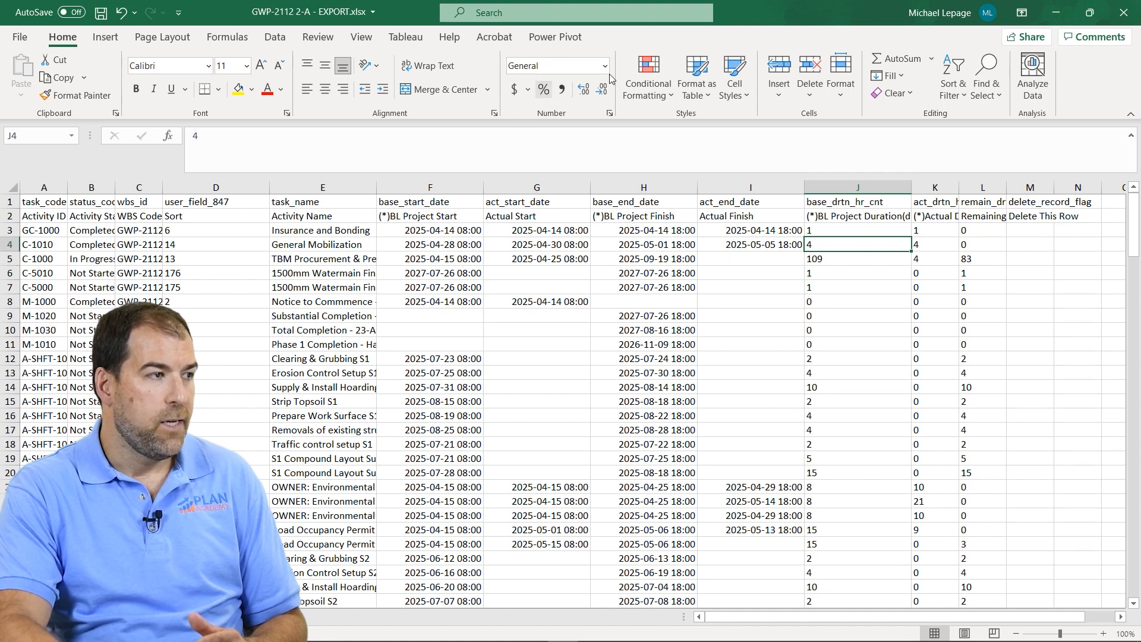
click(604, 66)
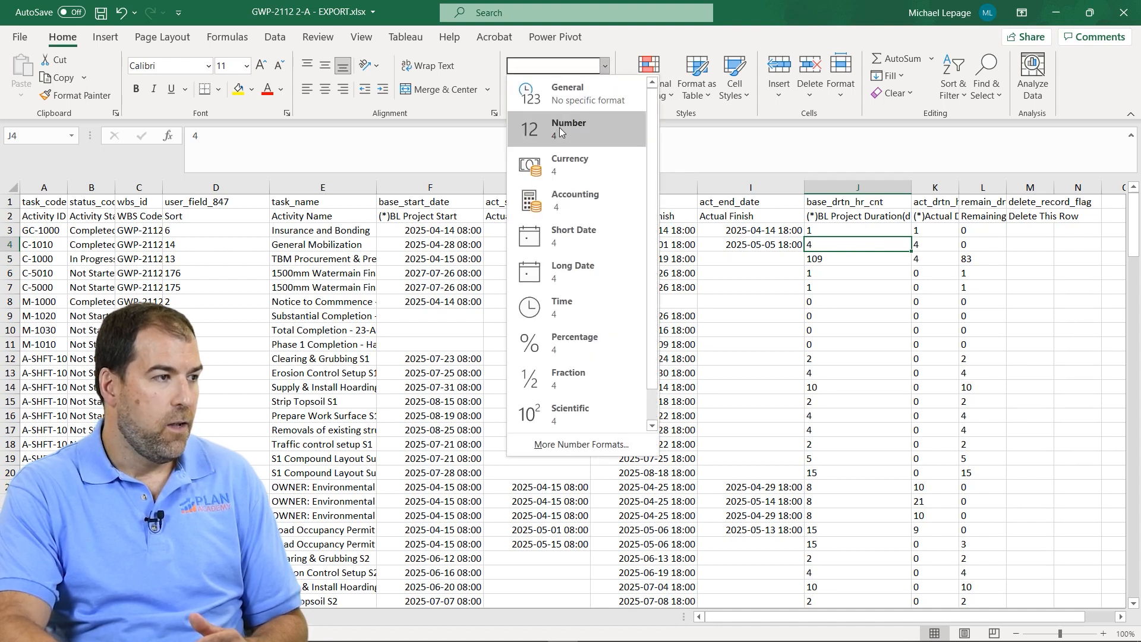
click(570, 128)
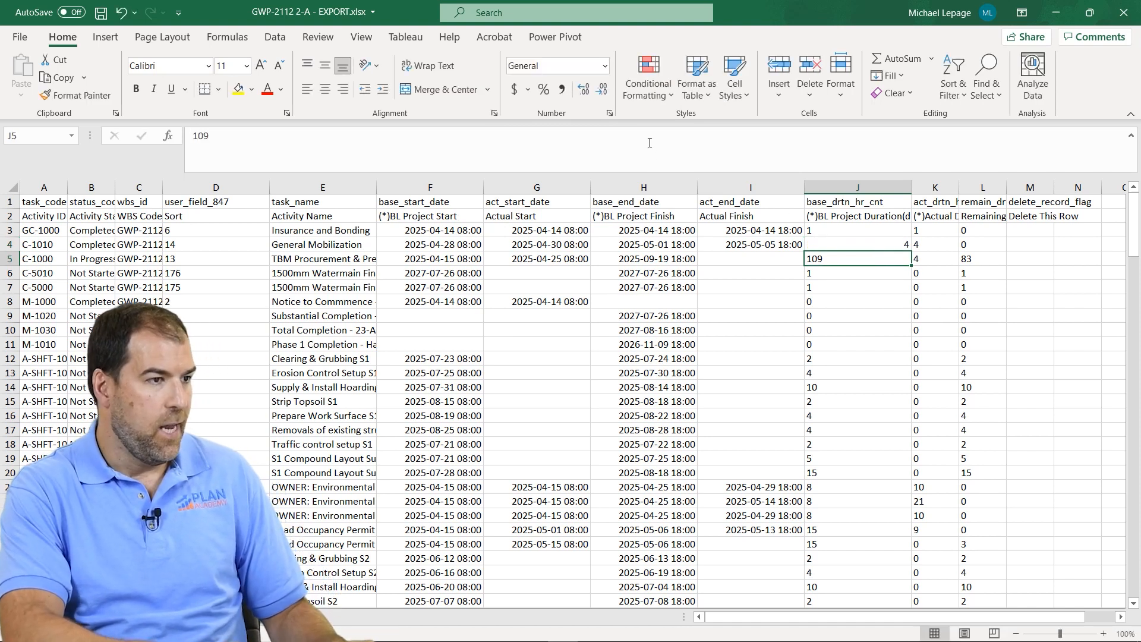
click(857, 244)
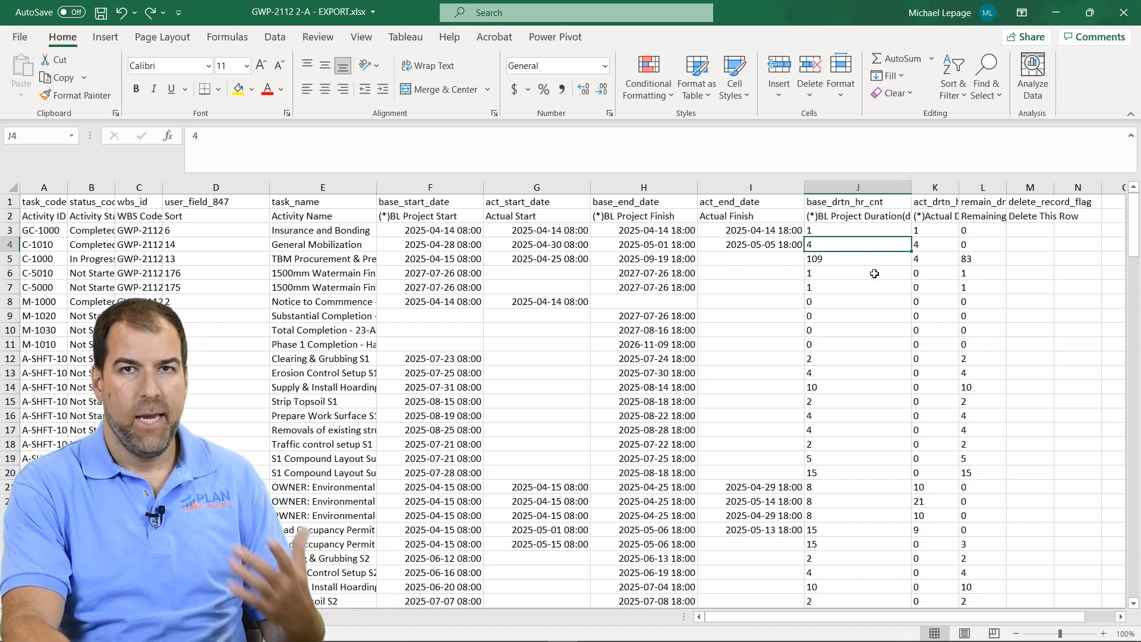
mouse_move(998, 260)
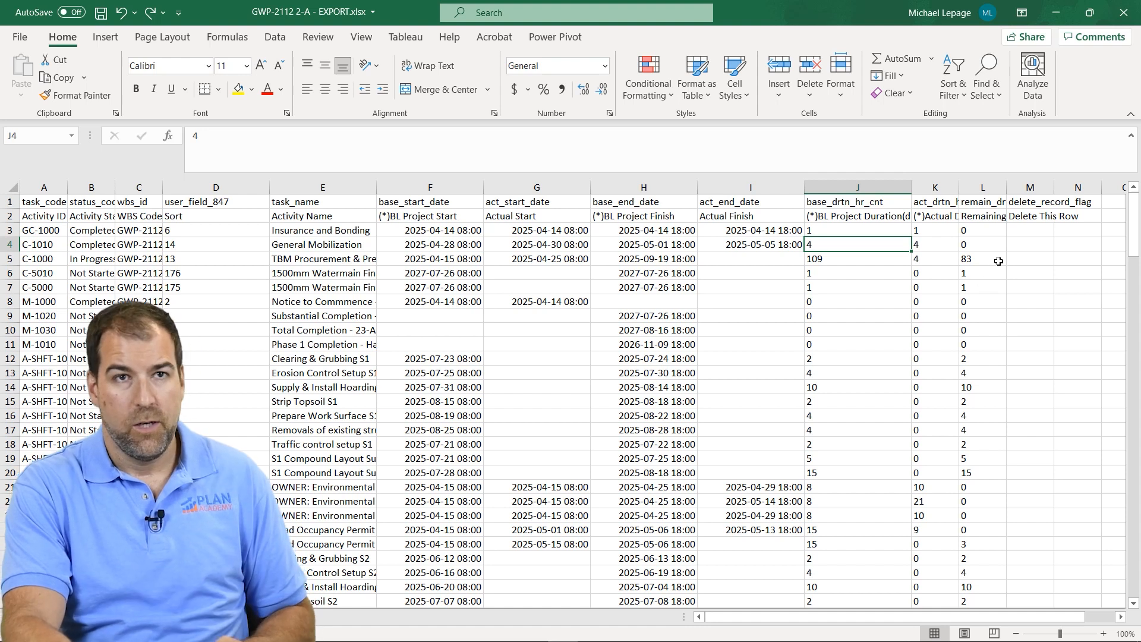
Step: Enter 1 in M3 and copy it as the multiplier for the duration columns
click(1030, 230)
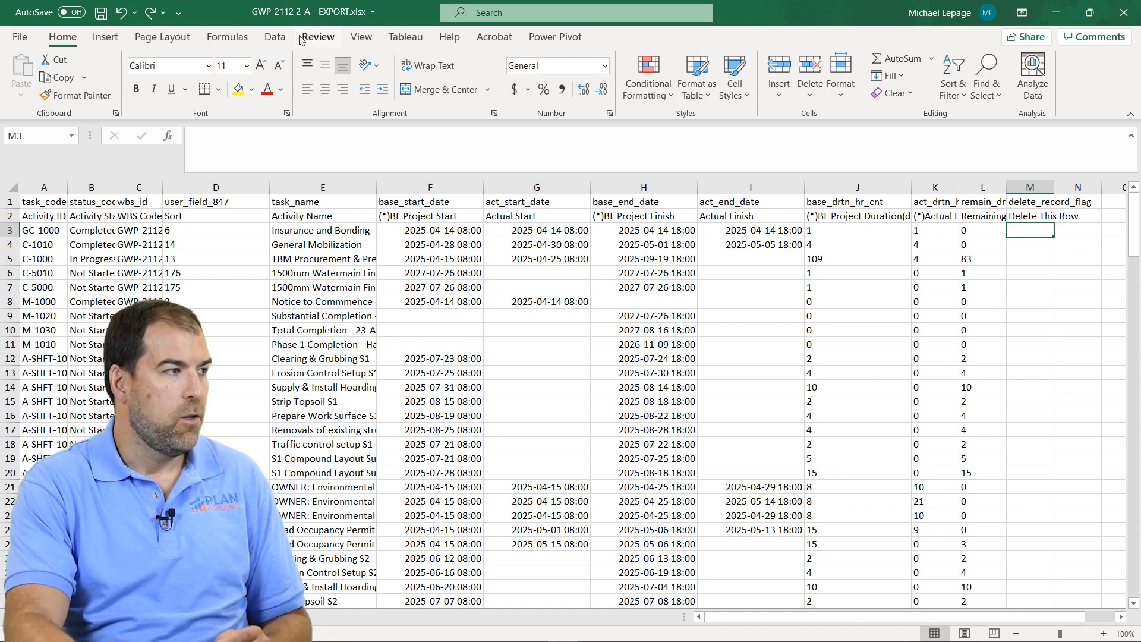
click(275, 37)
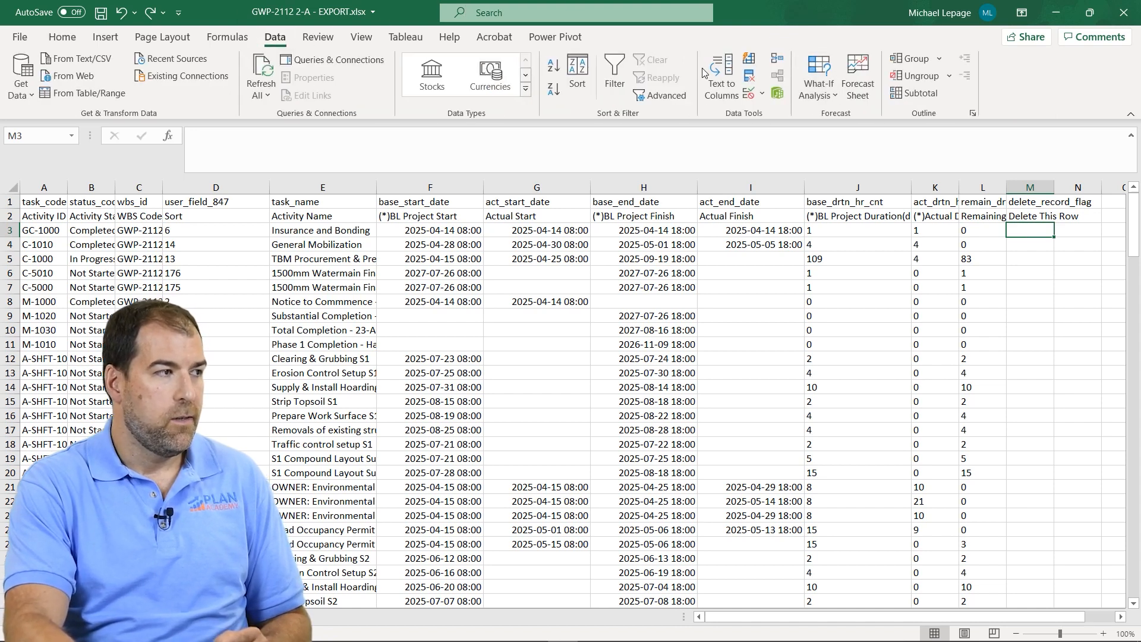
mouse_move(721, 76)
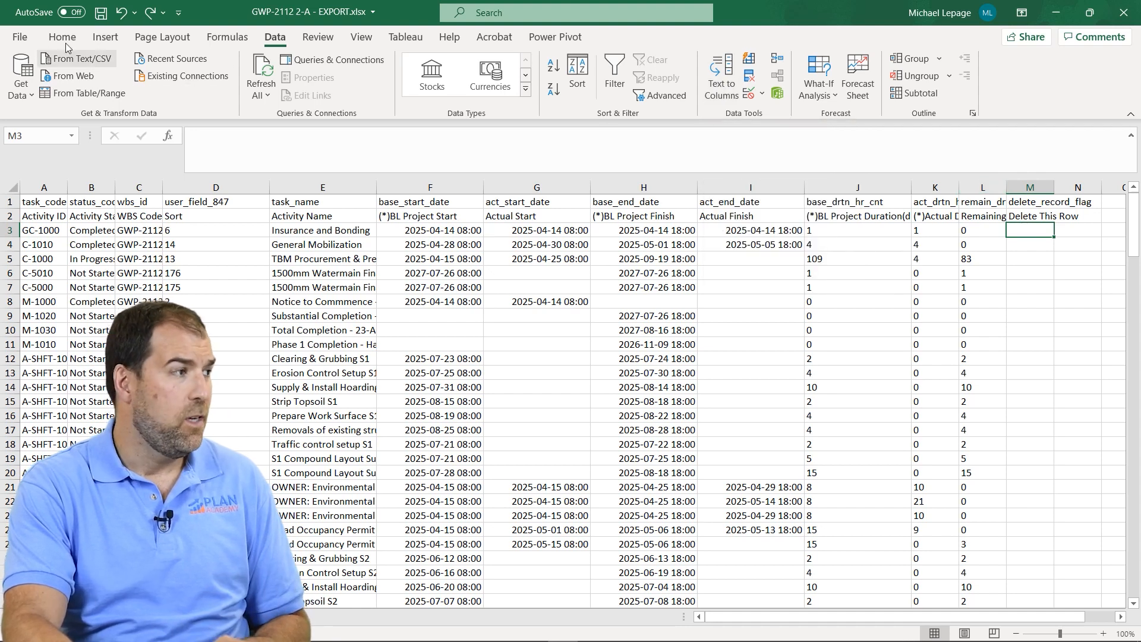
click(62, 37)
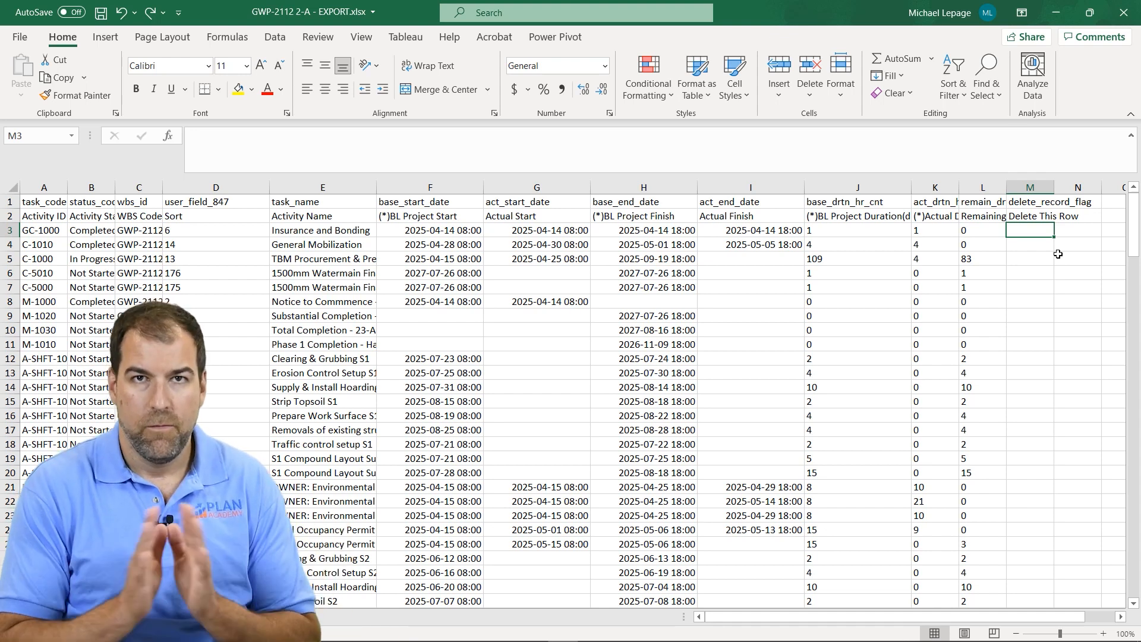
text(1)
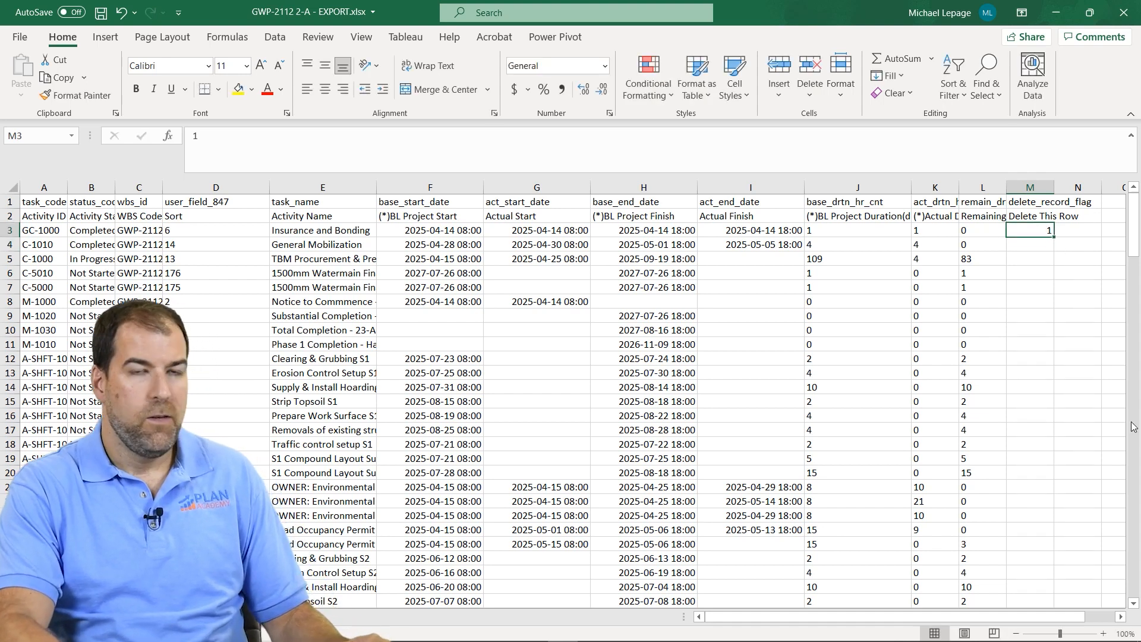
mouse_move(1124, 408)
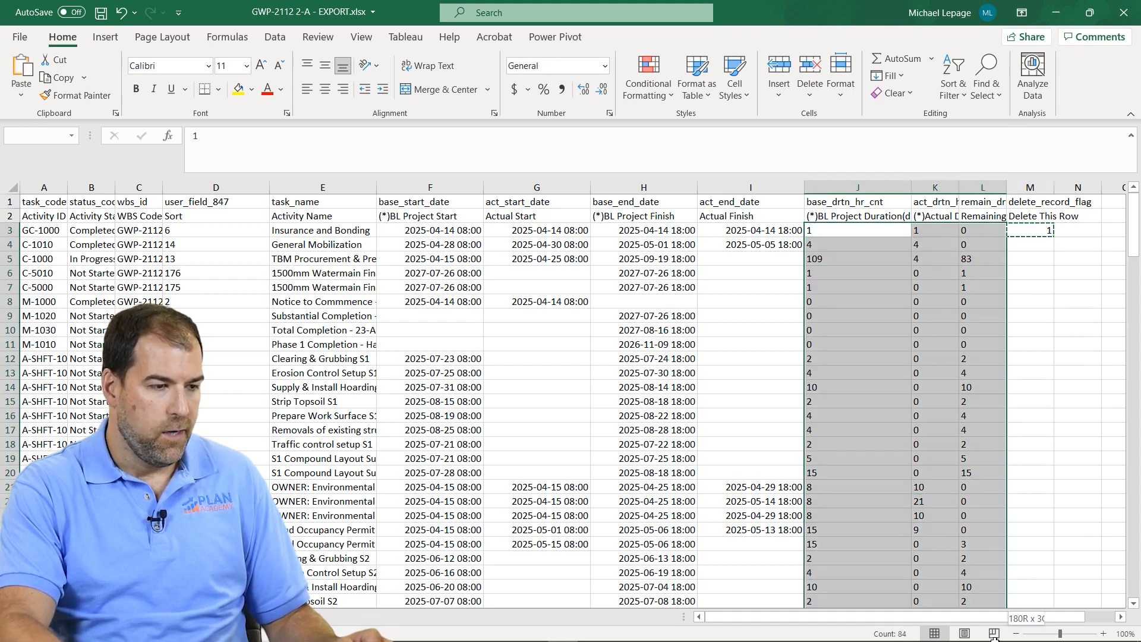
scroll(down, 3)
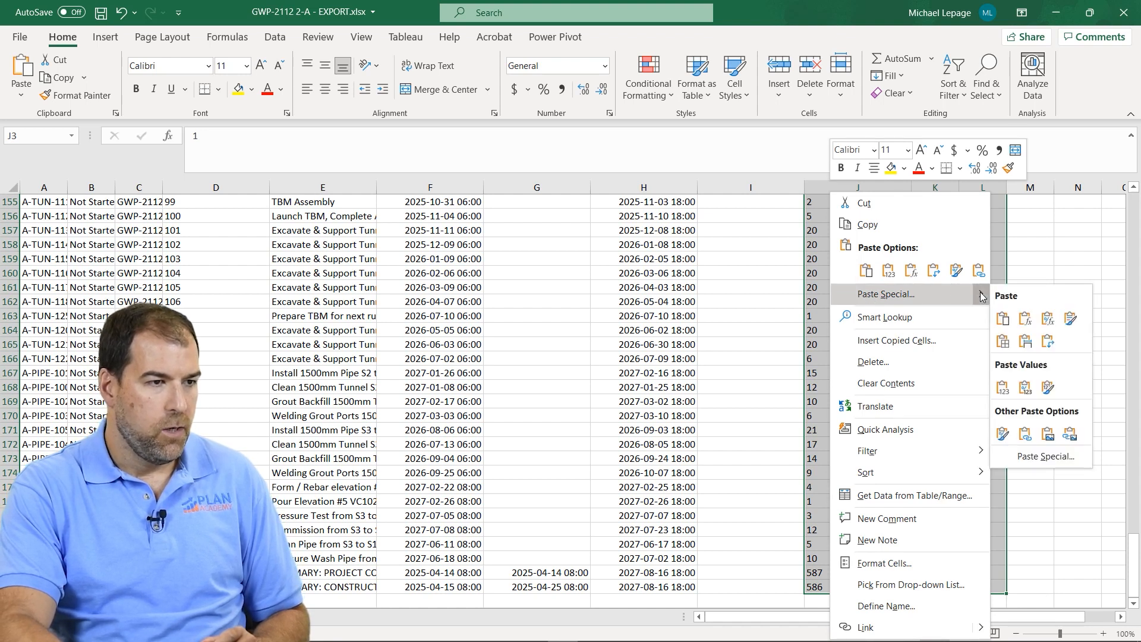
mouse_move(1047, 456)
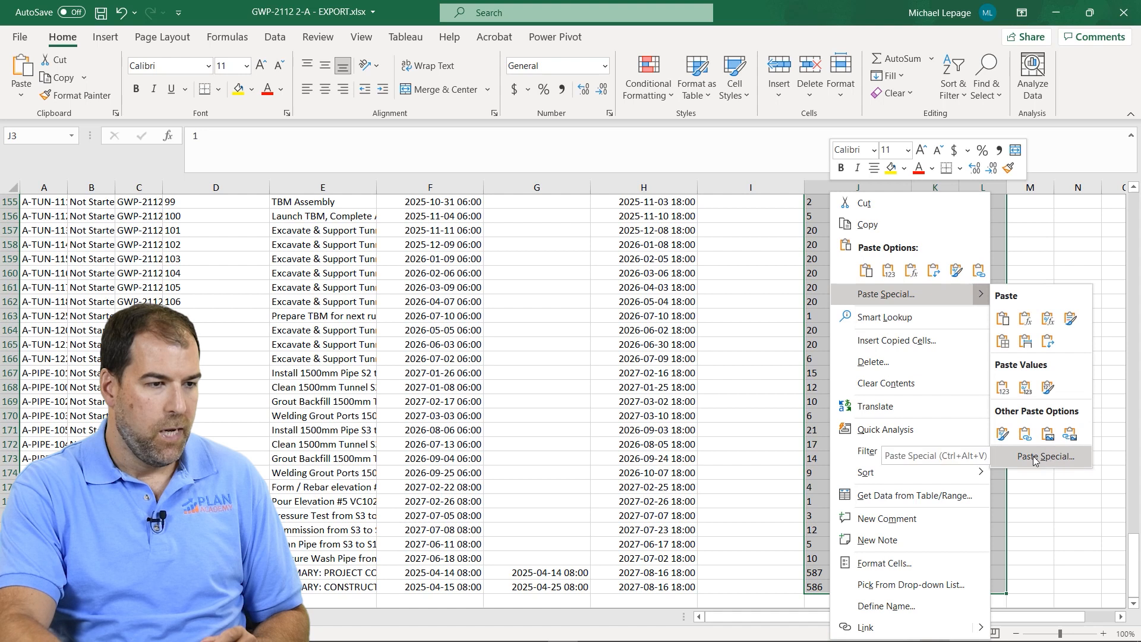
Step: Paste Special with Operation Multiply onto columns J–L, converting the durations to numbers
click(1047, 457)
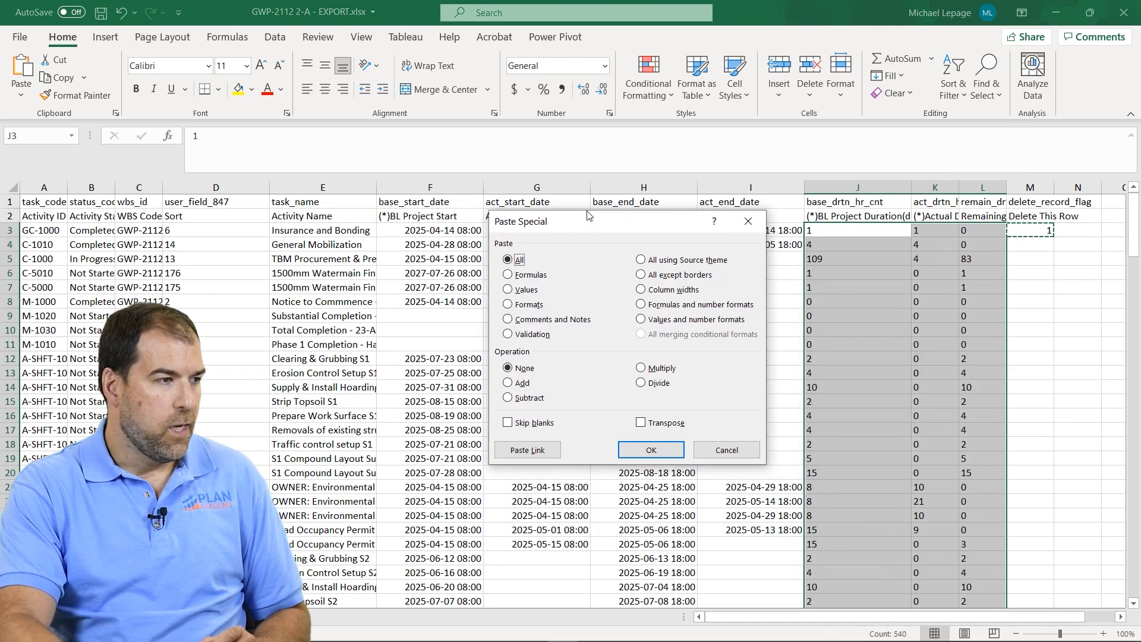
mouse_move(594, 384)
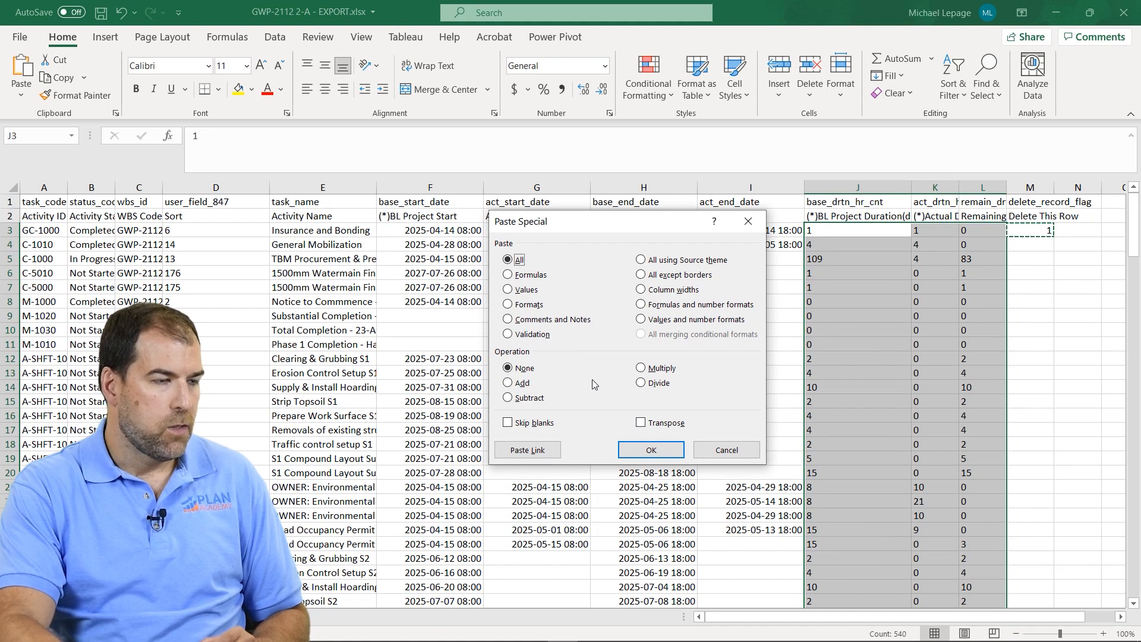
click(643, 369)
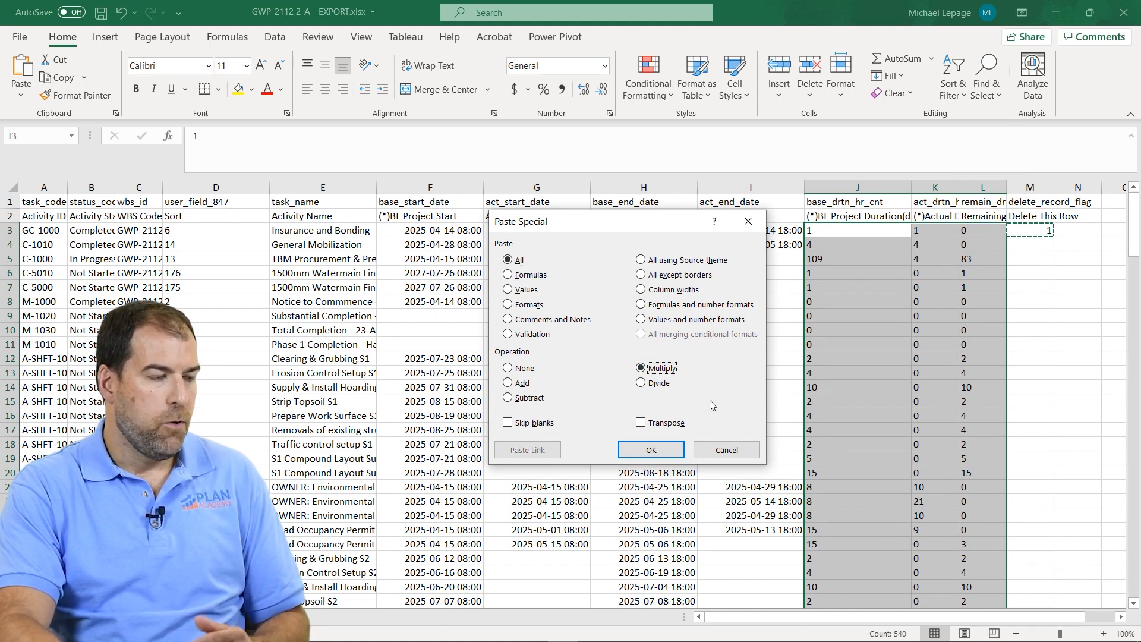
mouse_move(923, 382)
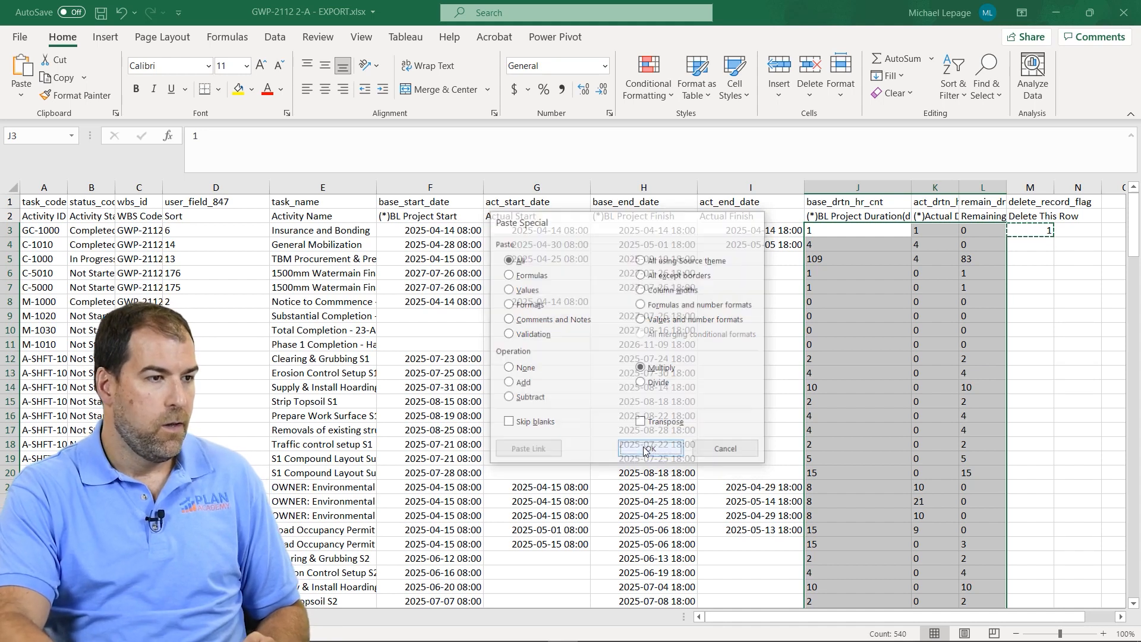
click(650, 449)
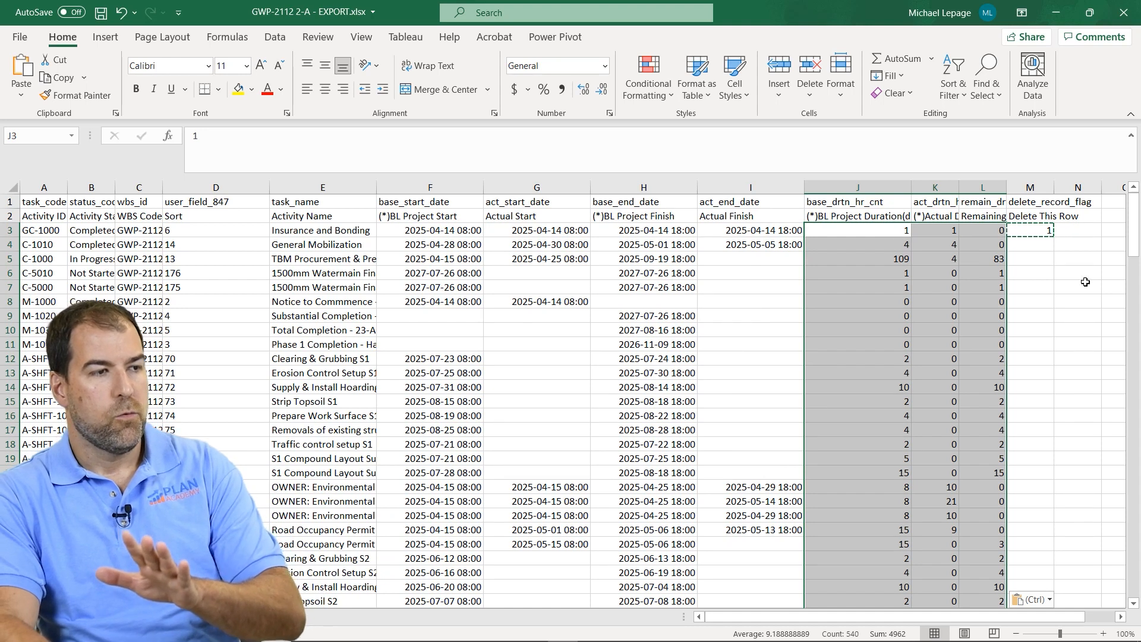
Step: Enter =J5+K5 in M5, now correctly summing to 113, and confirm the formula
click(1030, 258)
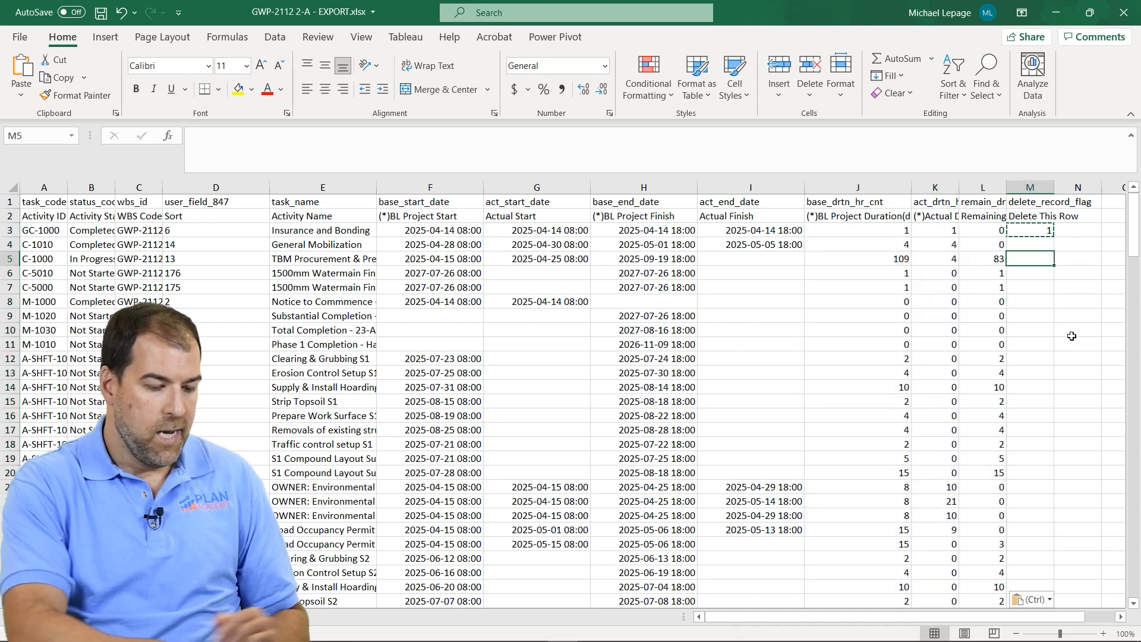
click(858, 258)
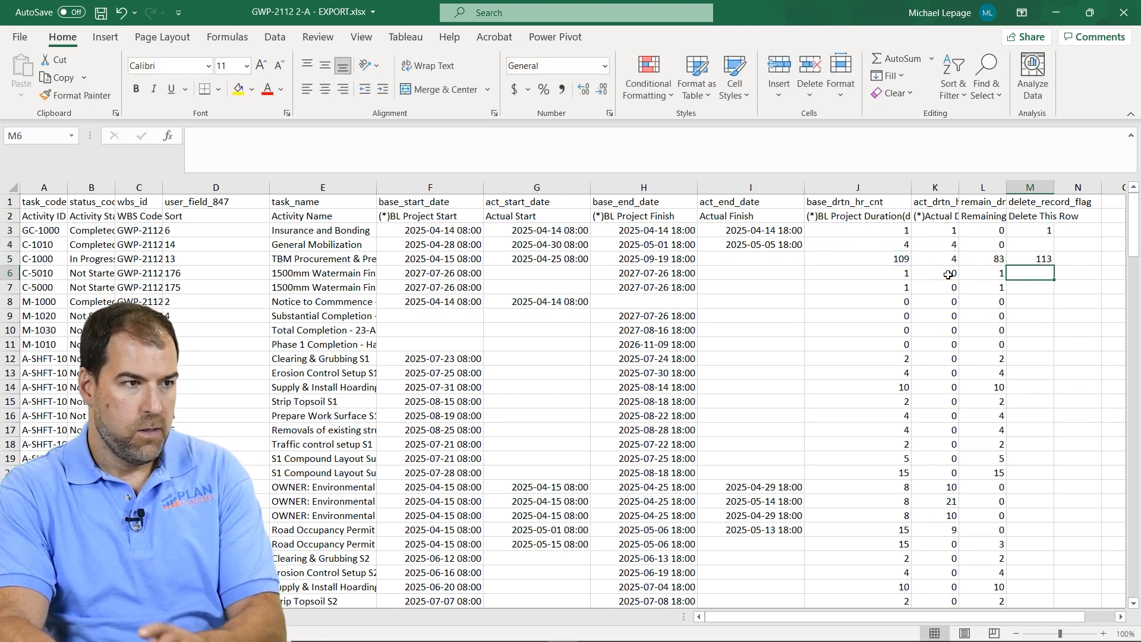
click(1029, 258)
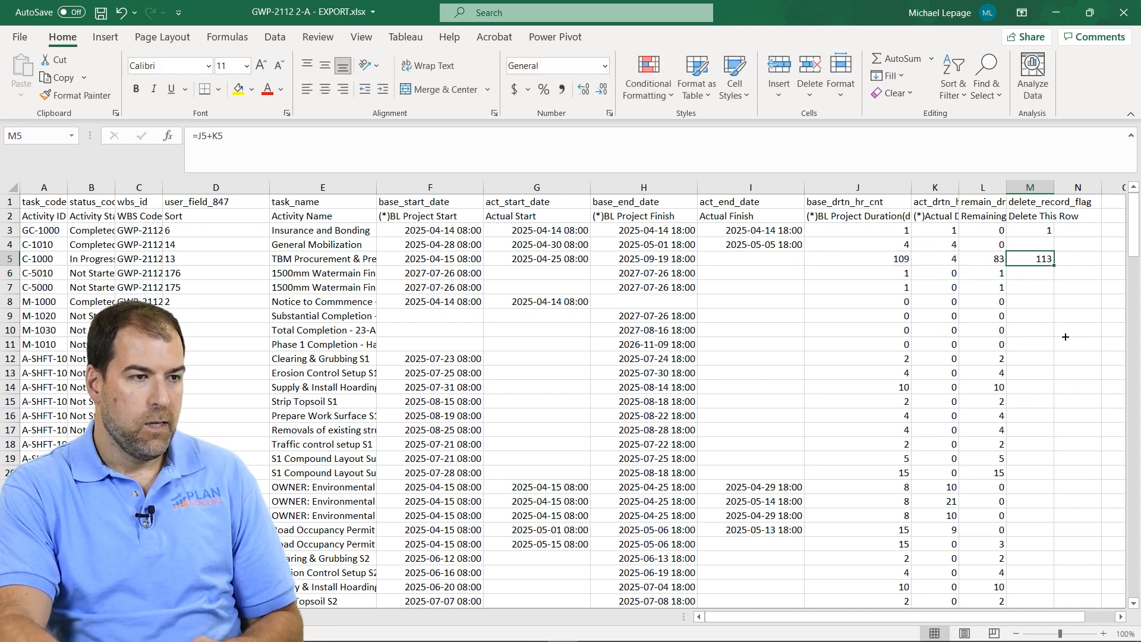